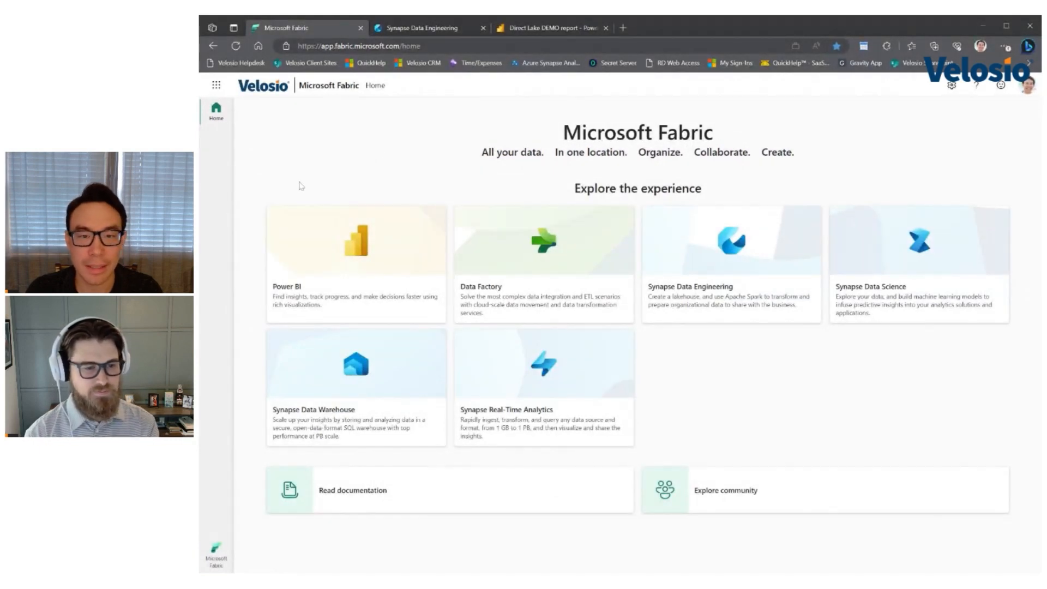
{"action": "mouse_move", "coordinate": [714, 204]}
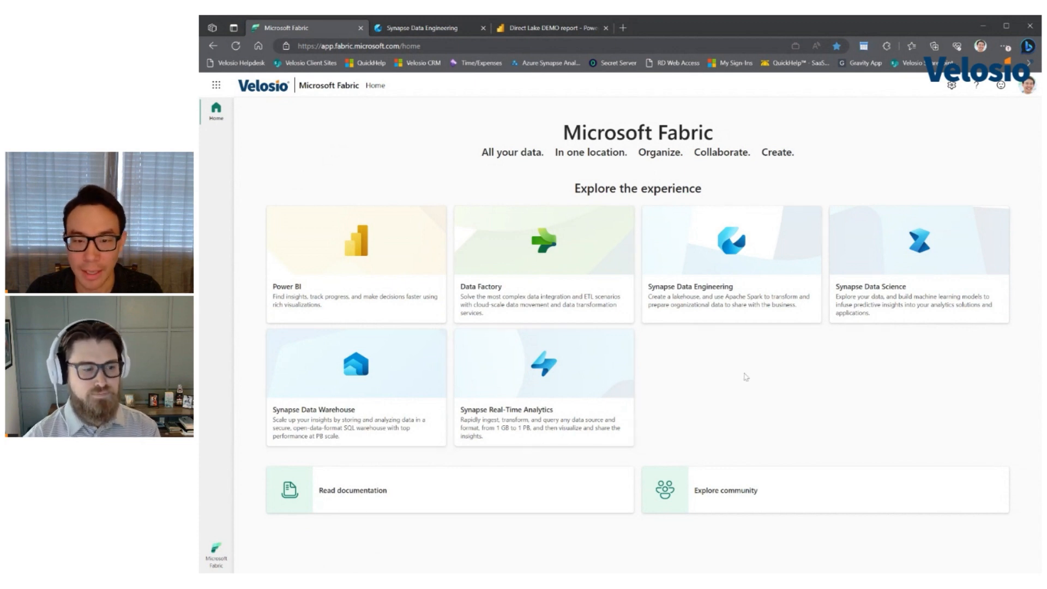
{"action": "mouse_move", "coordinate": [454, 164]}
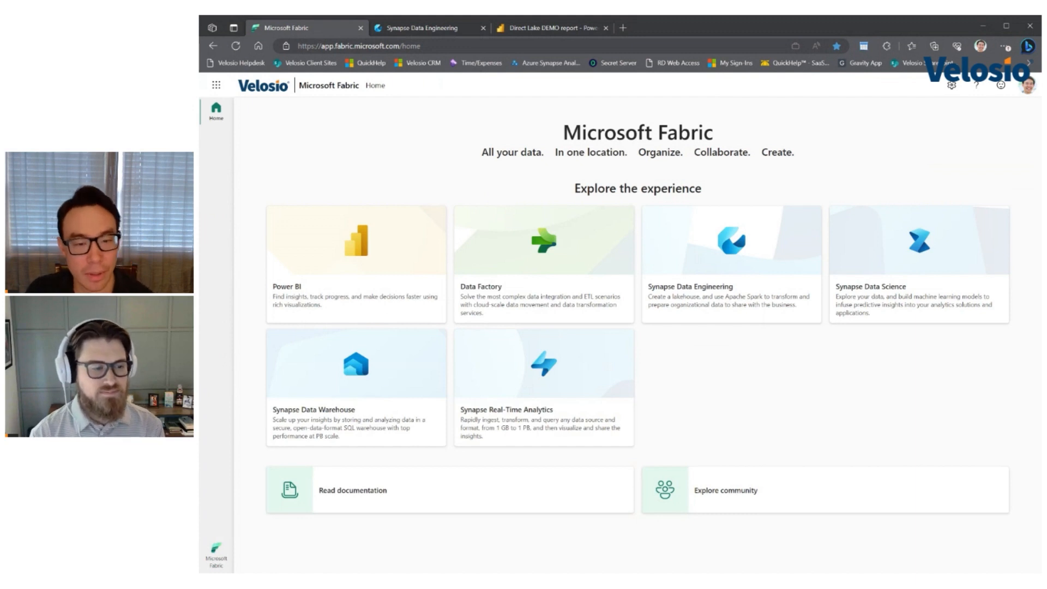
{"action": "mouse_move", "coordinate": [505, 212]}
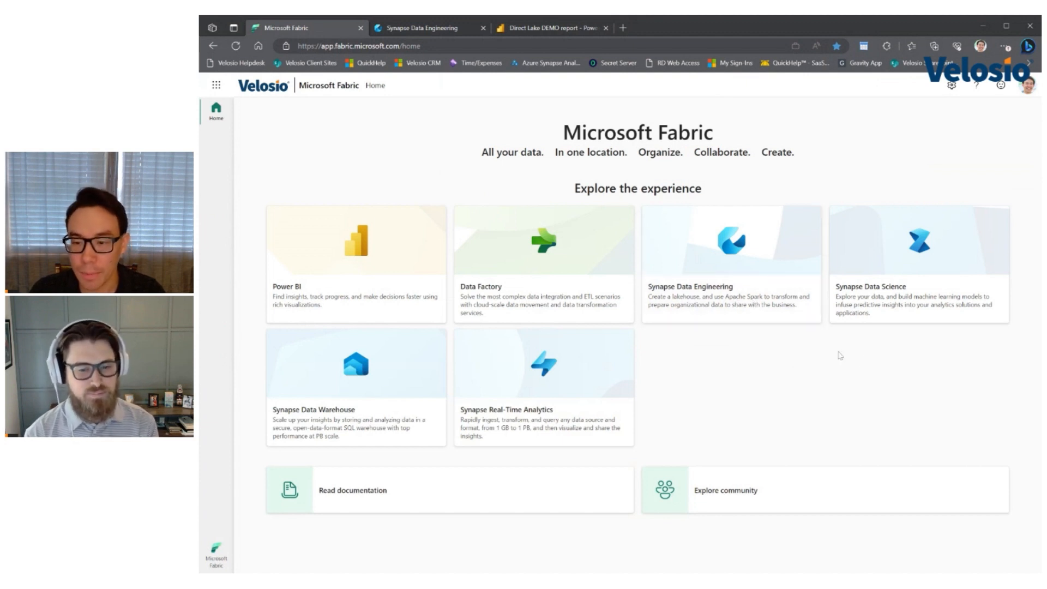
{"action": "mouse_move", "coordinate": [897, 336]}
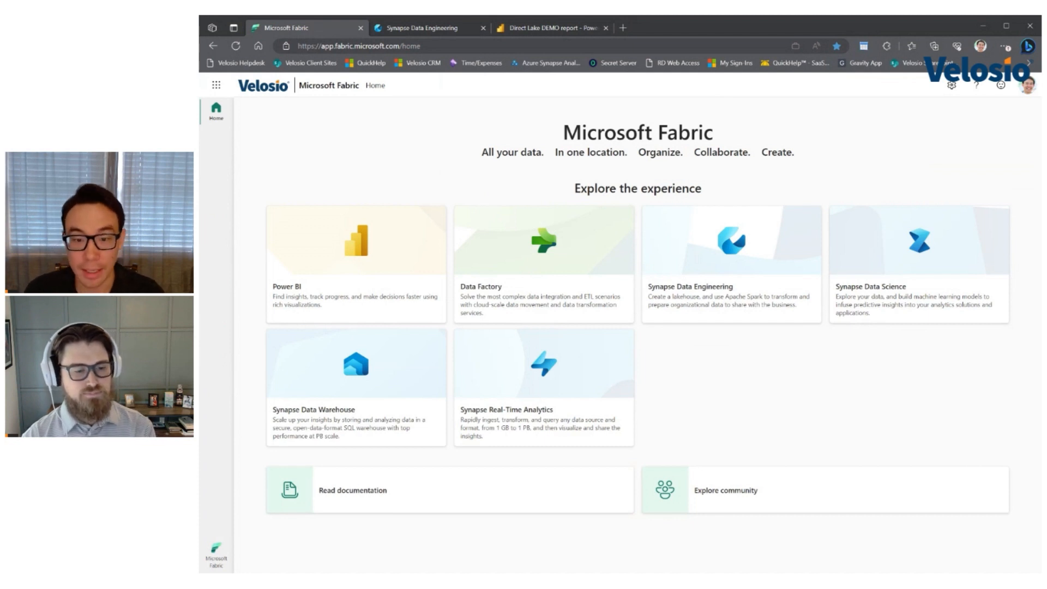
{"action": "mouse_move", "coordinate": [774, 340]}
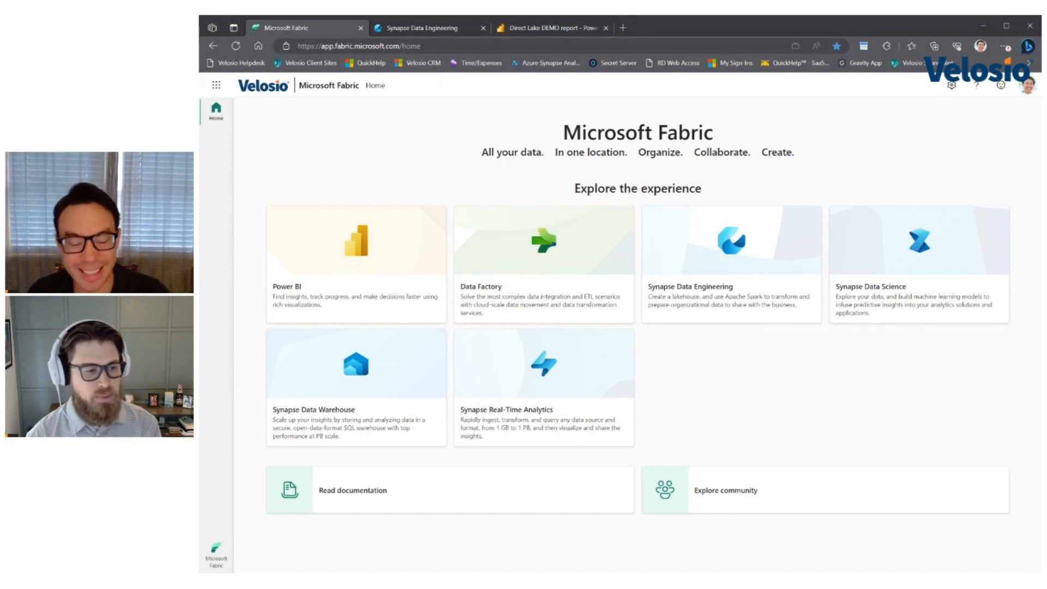
{"action": "mouse_move", "coordinate": [622, 387]}
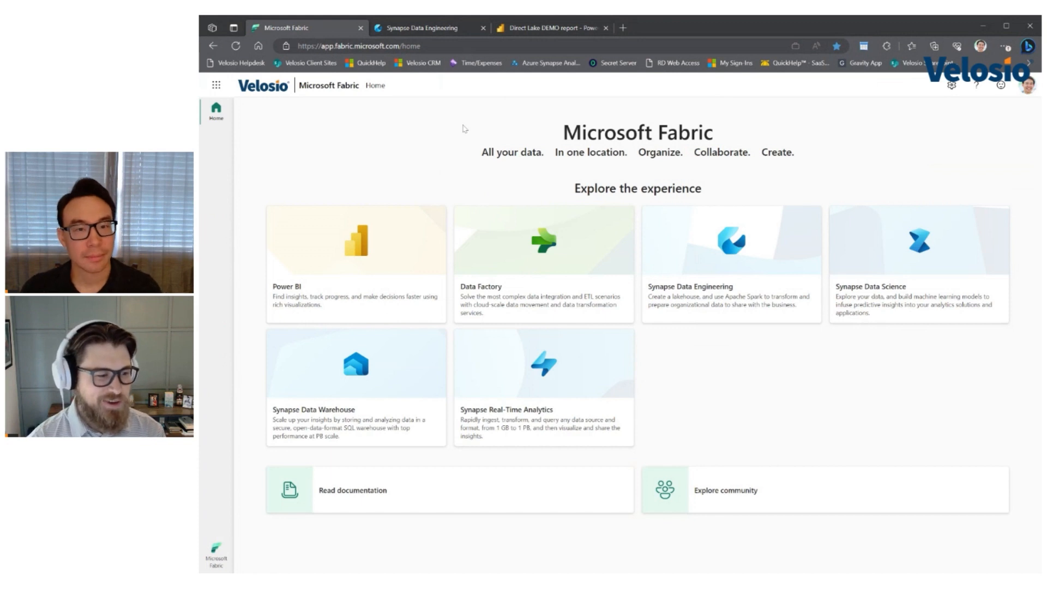
{"action": "mouse_move", "coordinate": [423, 177]}
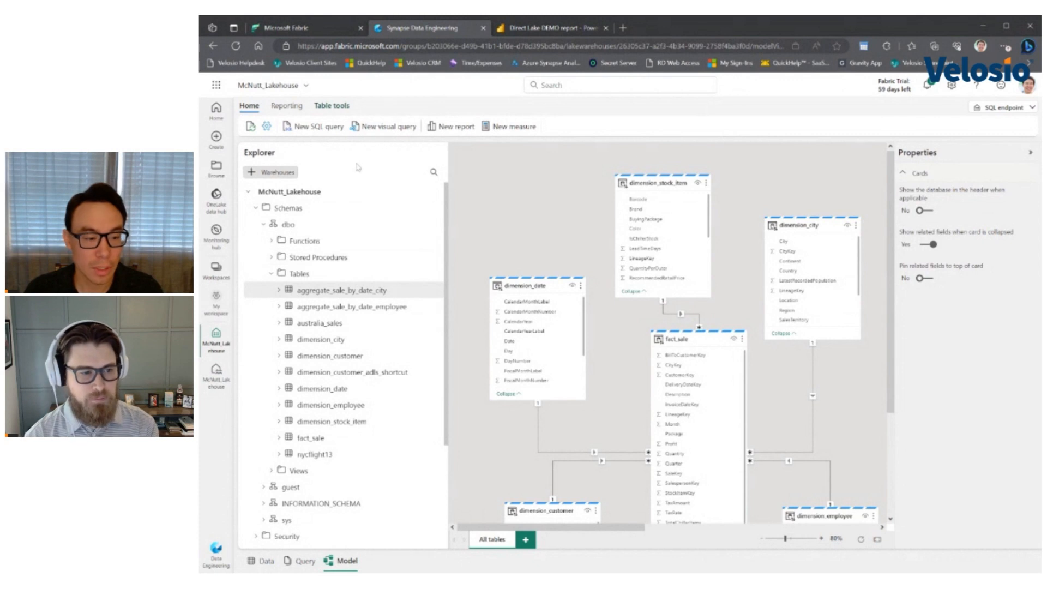
{"action": "mouse_move", "coordinate": [363, 169]}
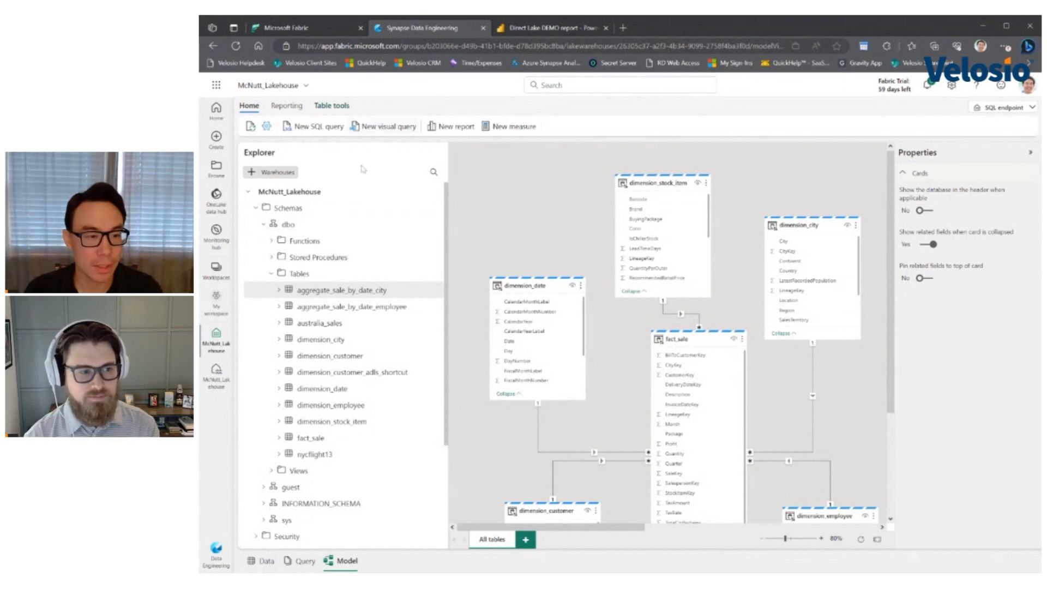
{"action": "mouse_move", "coordinate": [350, 168]}
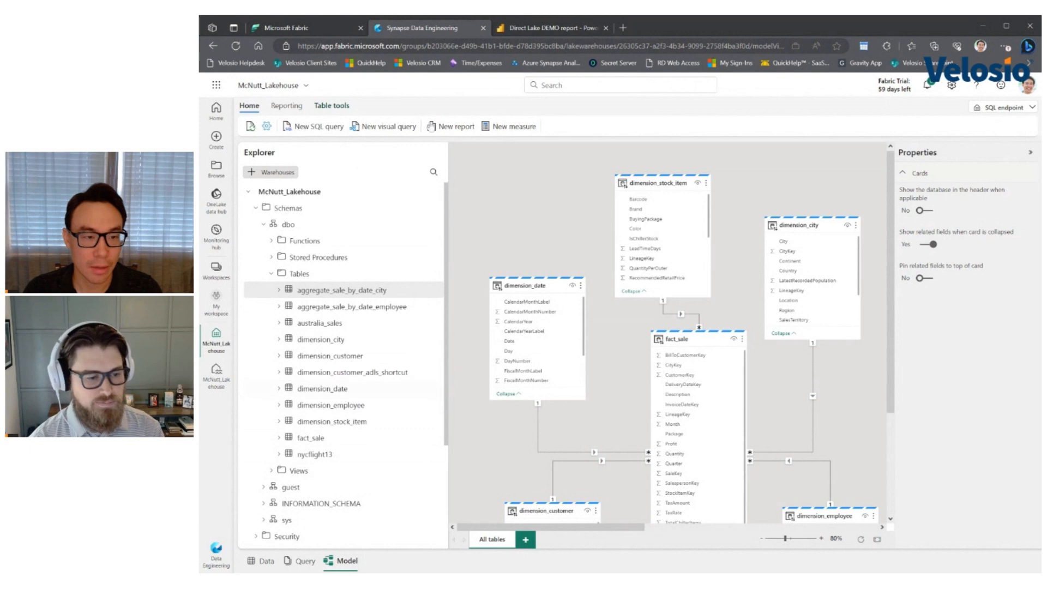
{"action": "mouse_move", "coordinate": [381, 163]}
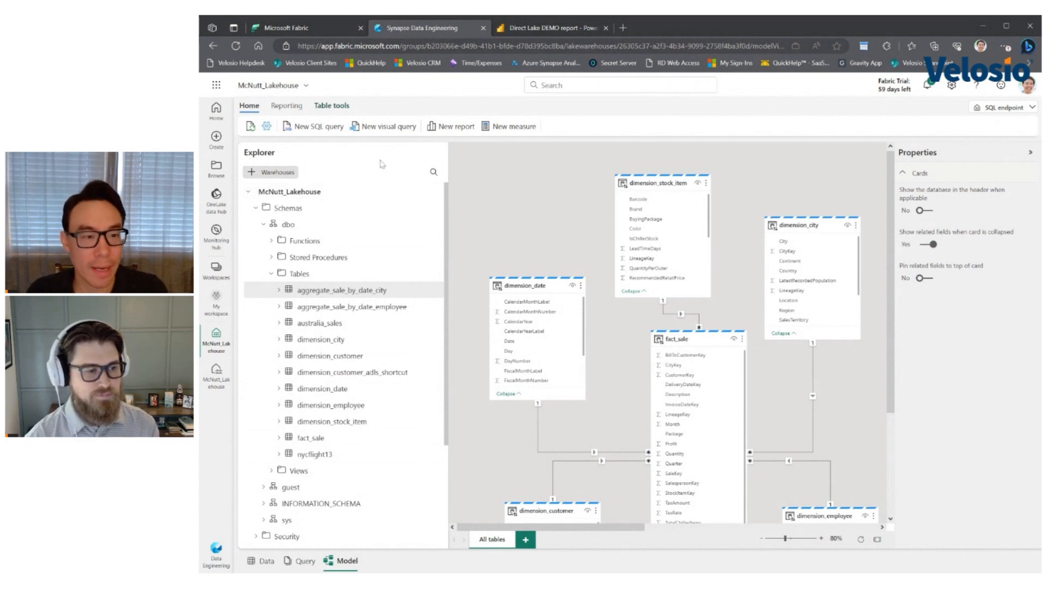
{"action": "mouse_move", "coordinate": [376, 159]}
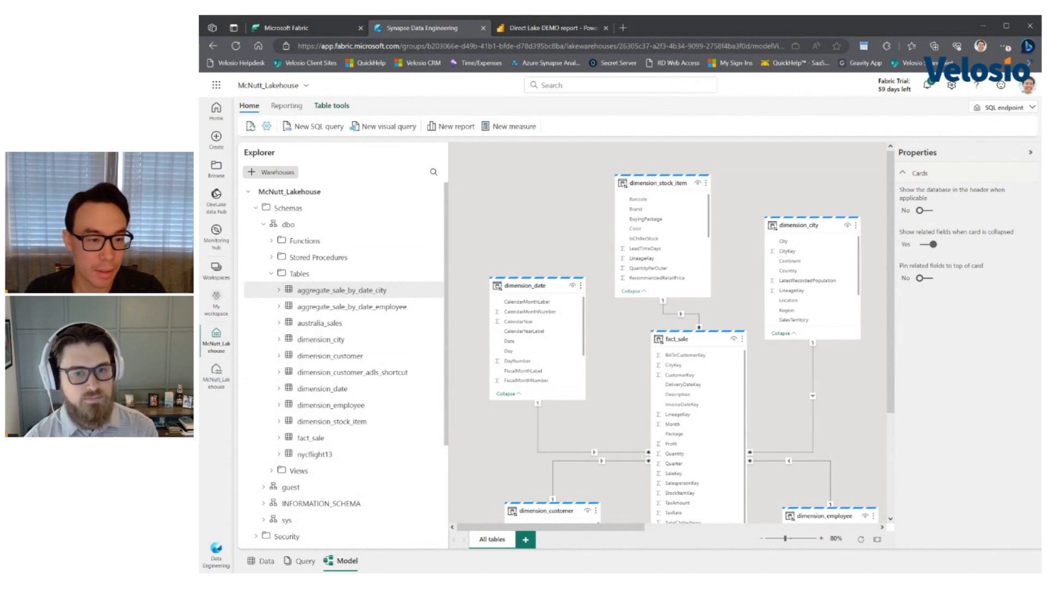
{"action": "mouse_move", "coordinate": [532, 198]}
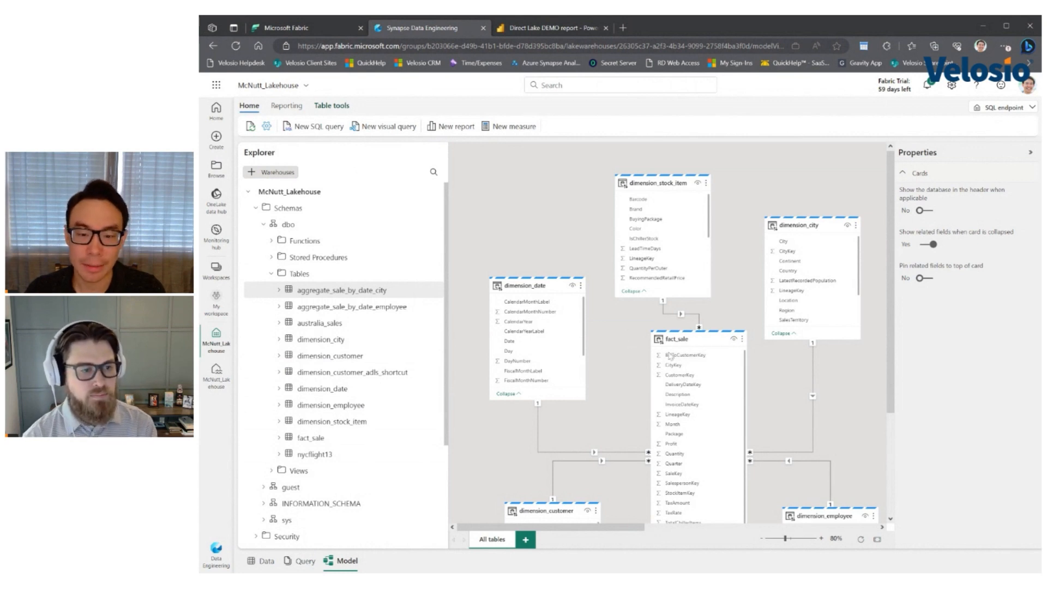
{"action": "mouse_move", "coordinate": [712, 514]}
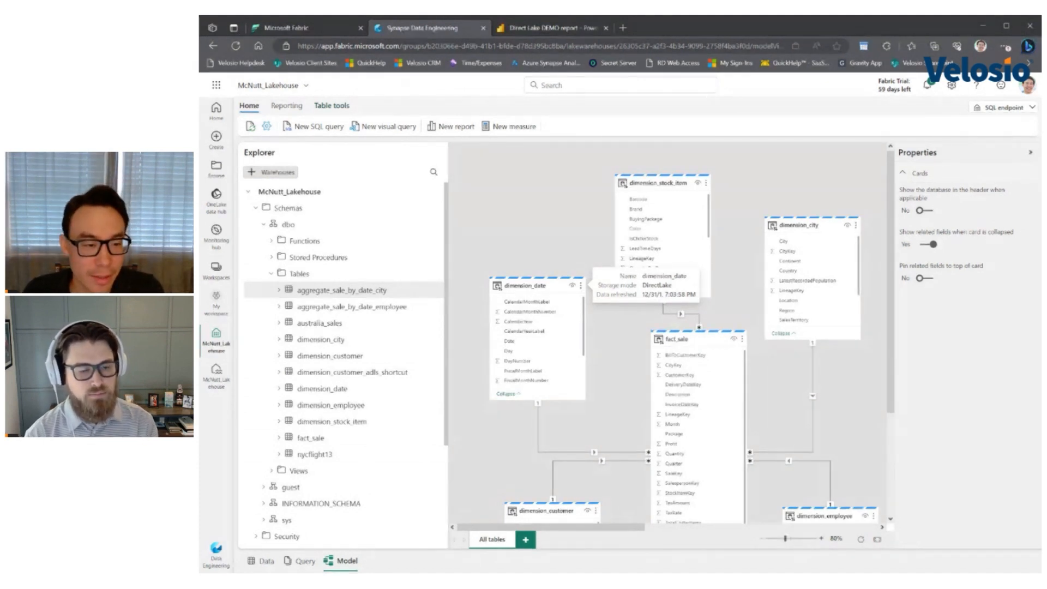
{"action": "mouse_move", "coordinate": [533, 261]}
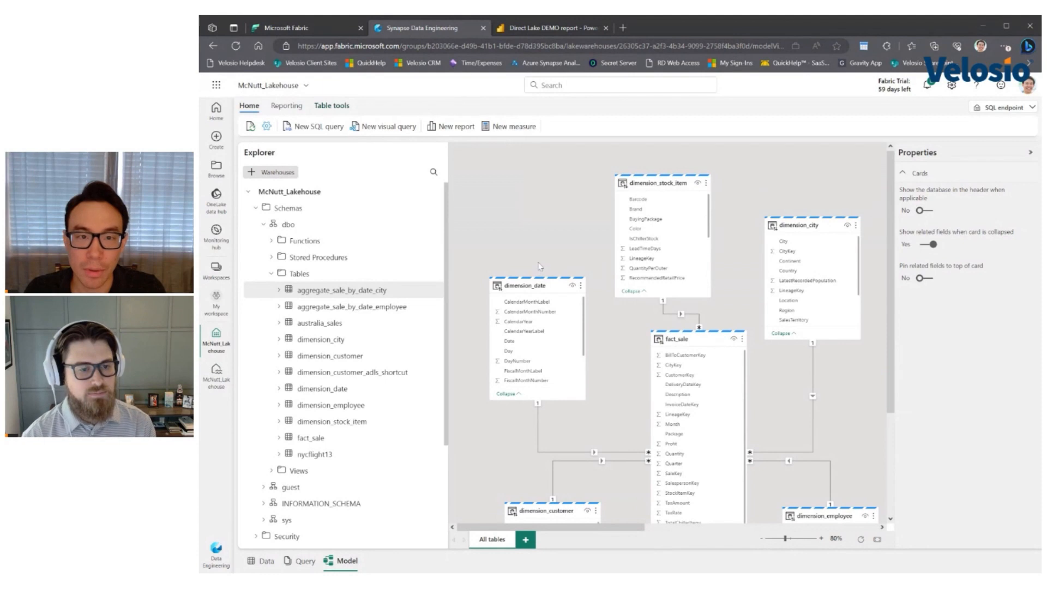
{"action": "mouse_move", "coordinate": [545, 183]}
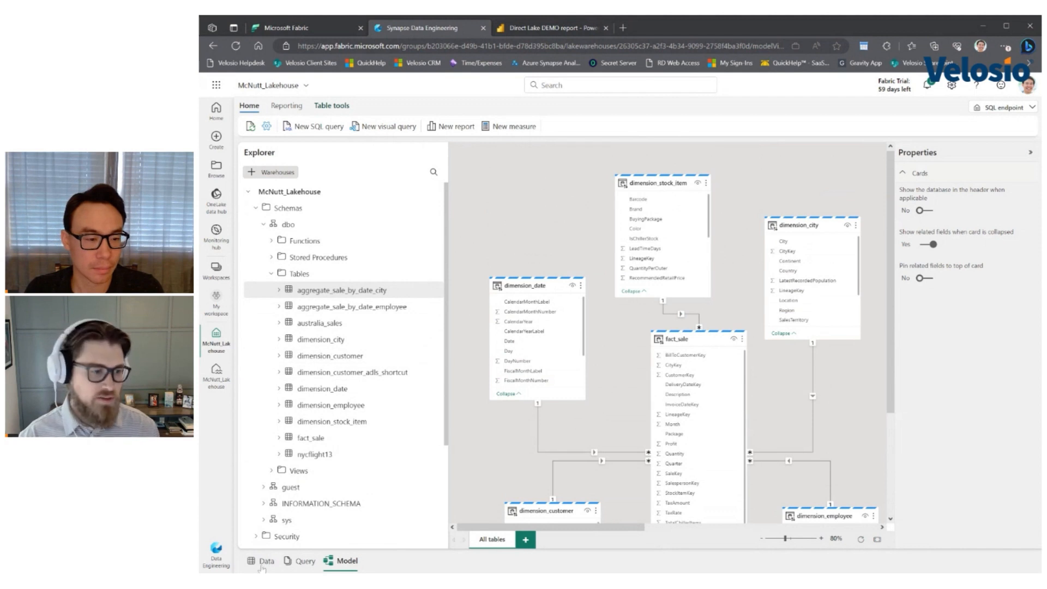
- Switch the McNutt_Lakehouse SQL endpoint from Model view to the Data preview
{"action": "left_click", "coordinate": [268, 561]}
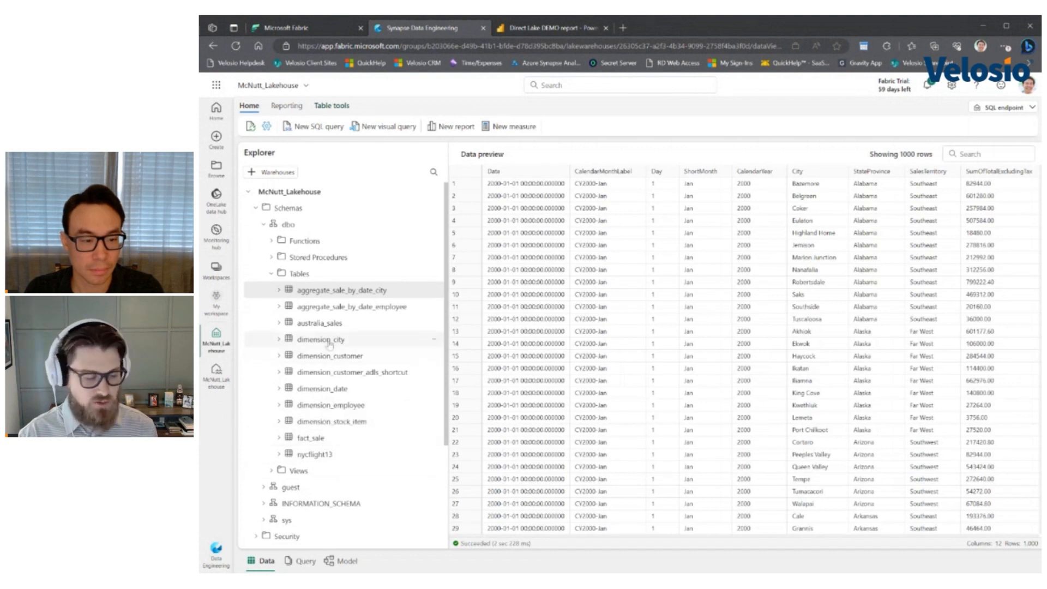
- Preview the 1,000 rows of fact_sale, then return to the model diagram
{"action": "left_click", "coordinate": [312, 438]}
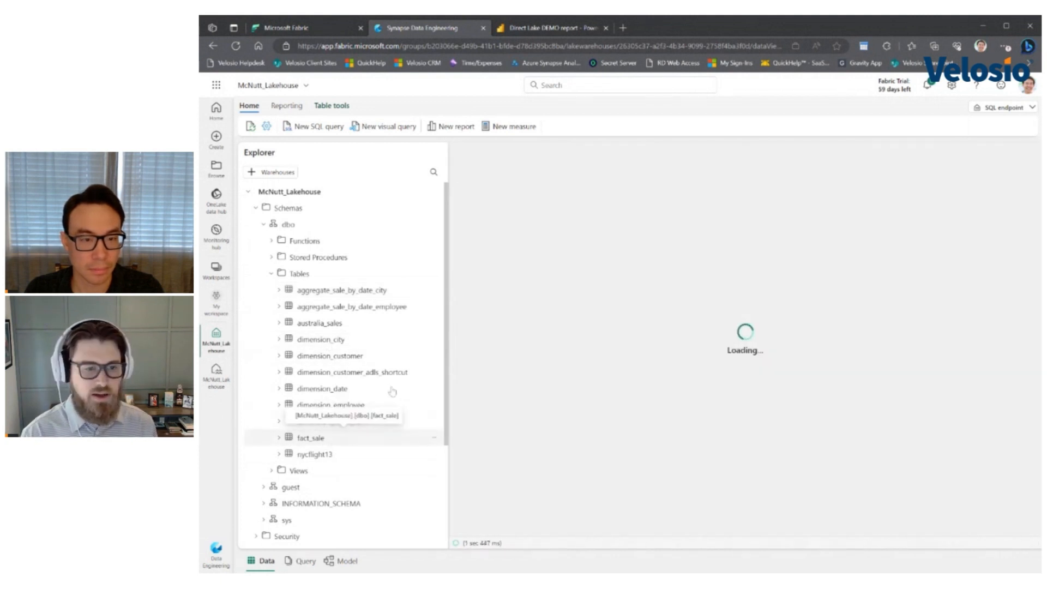
{"action": "left_click", "coordinate": [310, 437]}
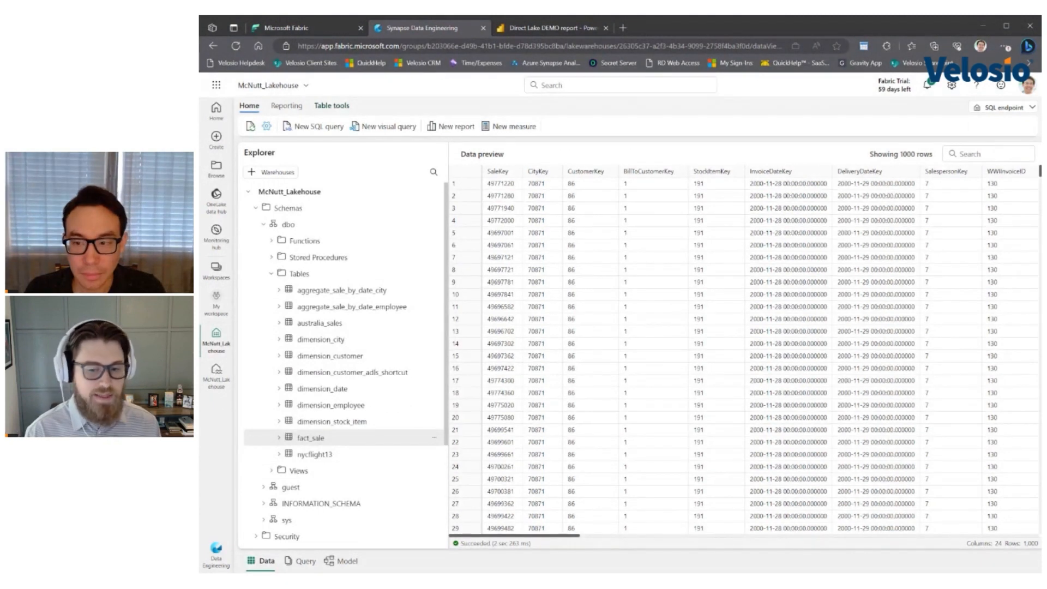
{"action": "mouse_move", "coordinate": [524, 412]}
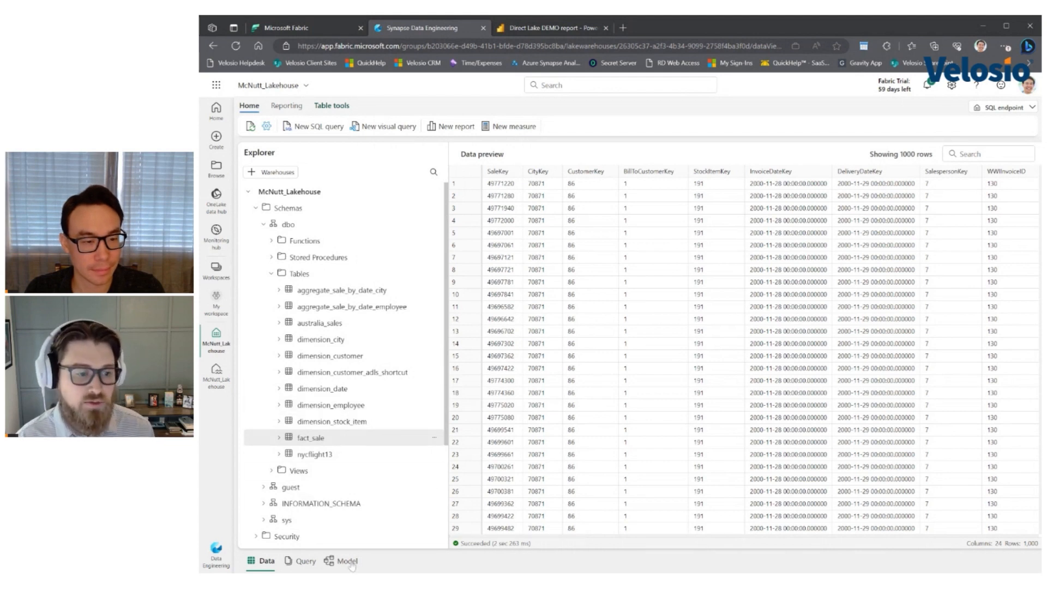
{"action": "left_click", "coordinate": [347, 561]}
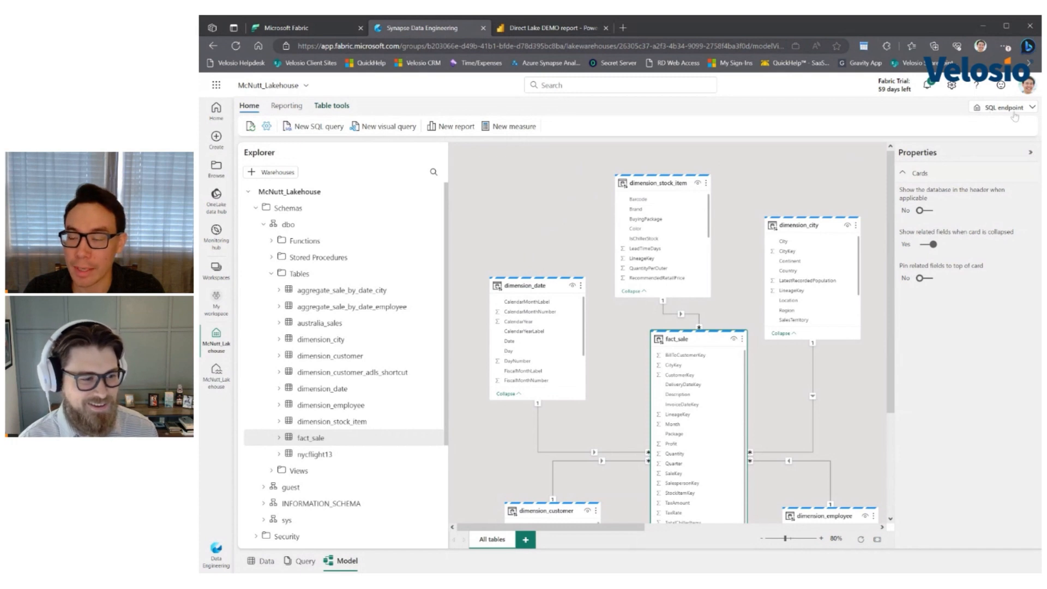
{"action": "mouse_move", "coordinate": [720, 169]}
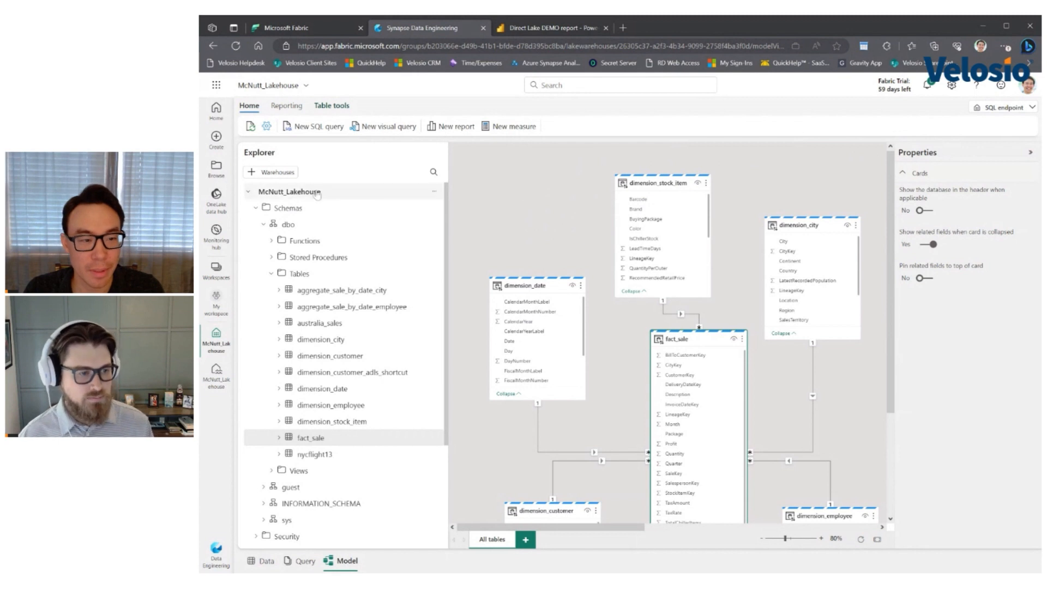
{"action": "mouse_move", "coordinate": [581, 193]}
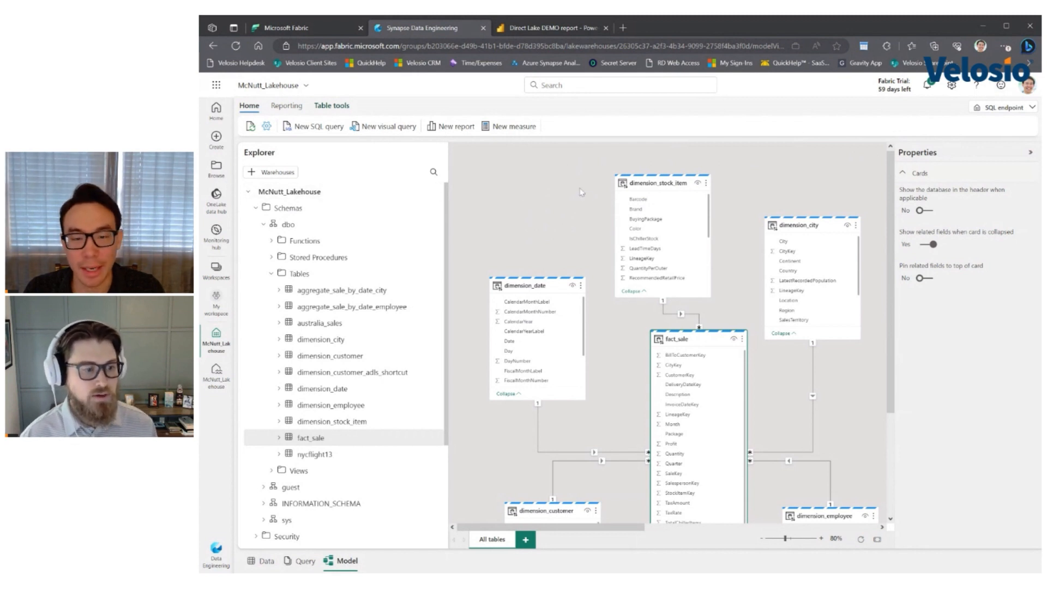
{"action": "mouse_move", "coordinate": [520, 221]}
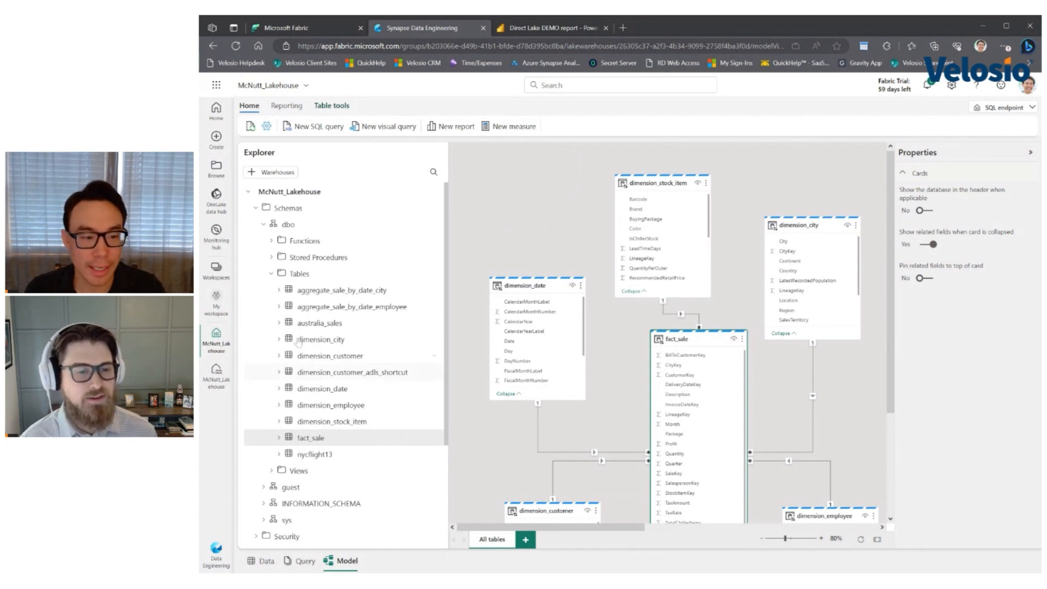
{"action": "mouse_move", "coordinate": [539, 194]}
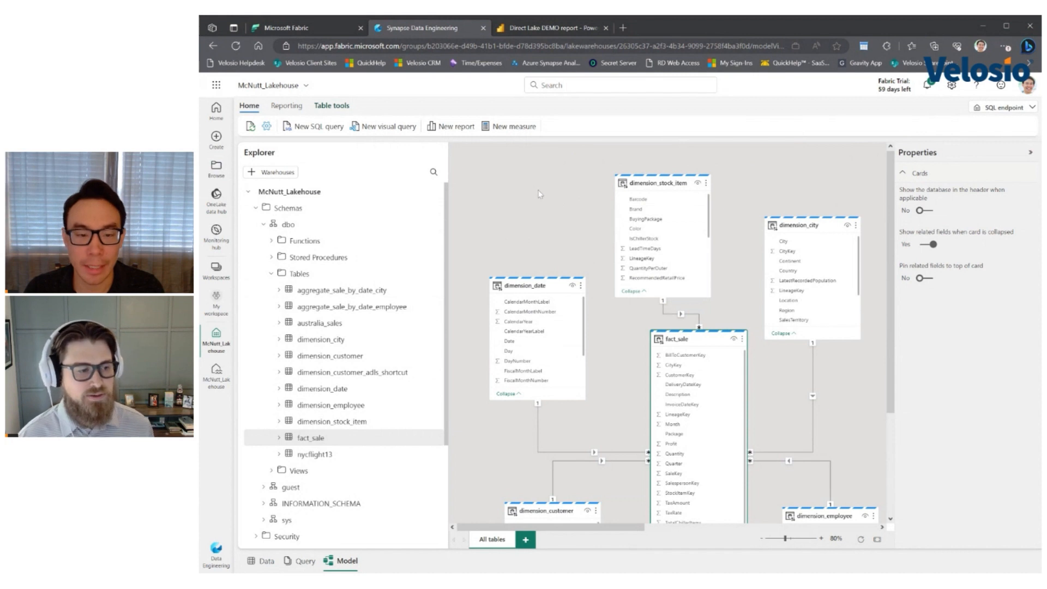
- Switch to the Direct Lake DEMO report browser tab
{"action": "left_click", "coordinate": [559, 28]}
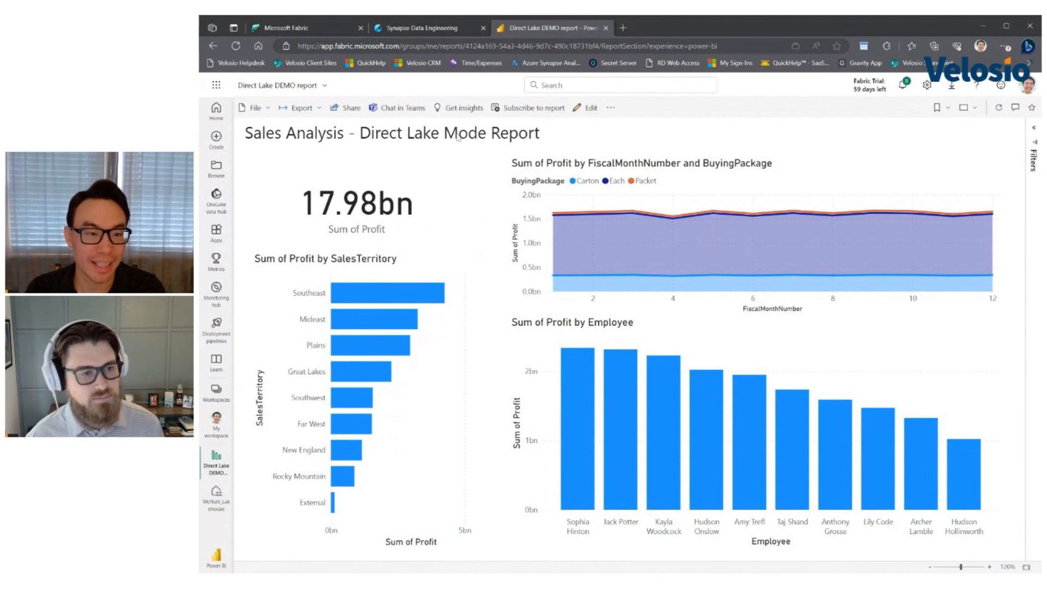
- Cross-highlight the Southeast territory's profit, then clear the highlight
{"action": "left_click", "coordinate": [397, 292]}
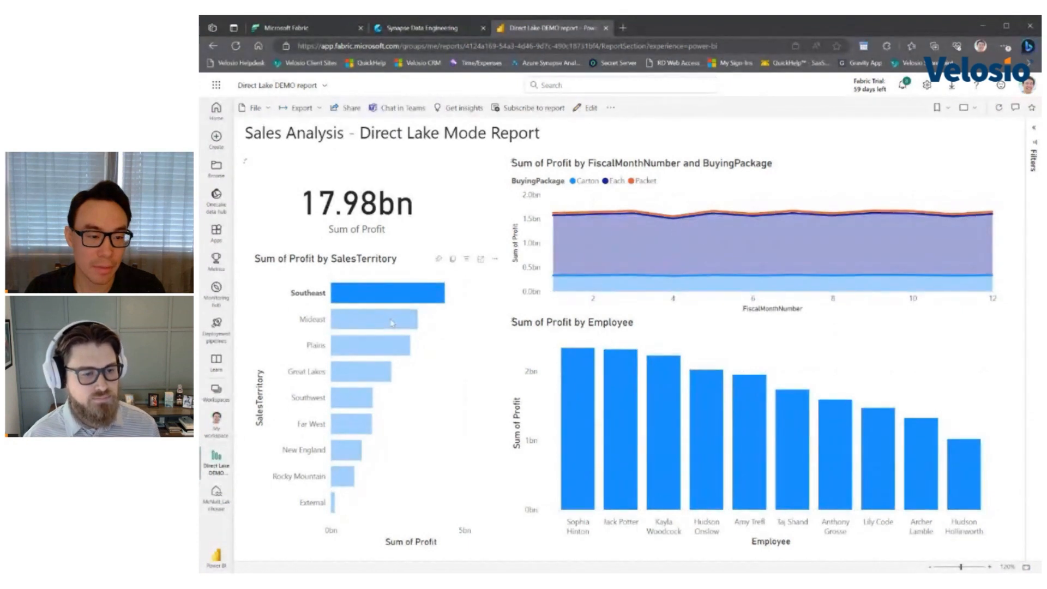
{"action": "left_click", "coordinate": [374, 345]}
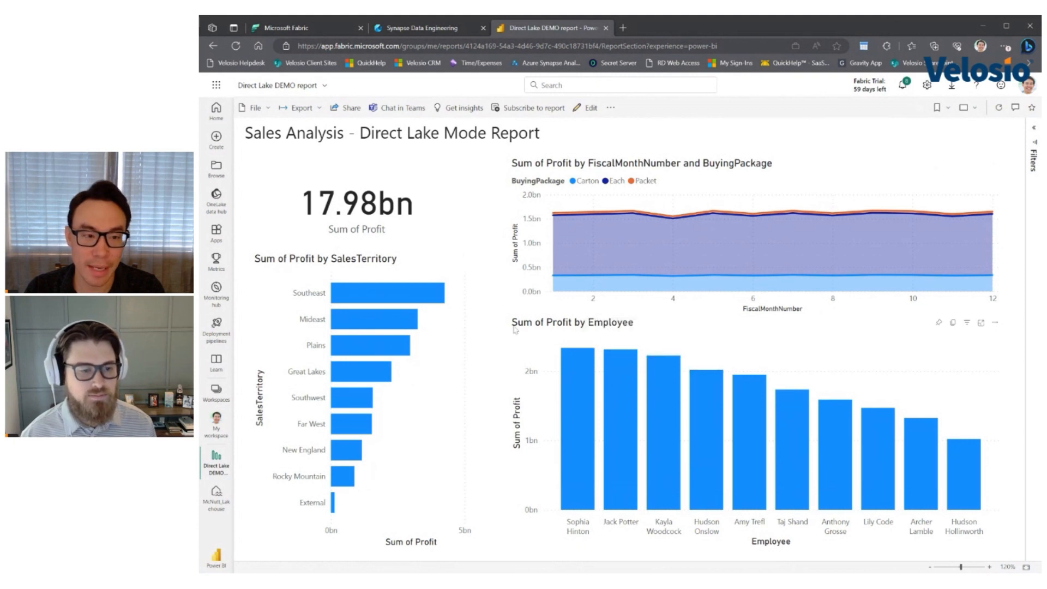
{"action": "mouse_move", "coordinate": [493, 319]}
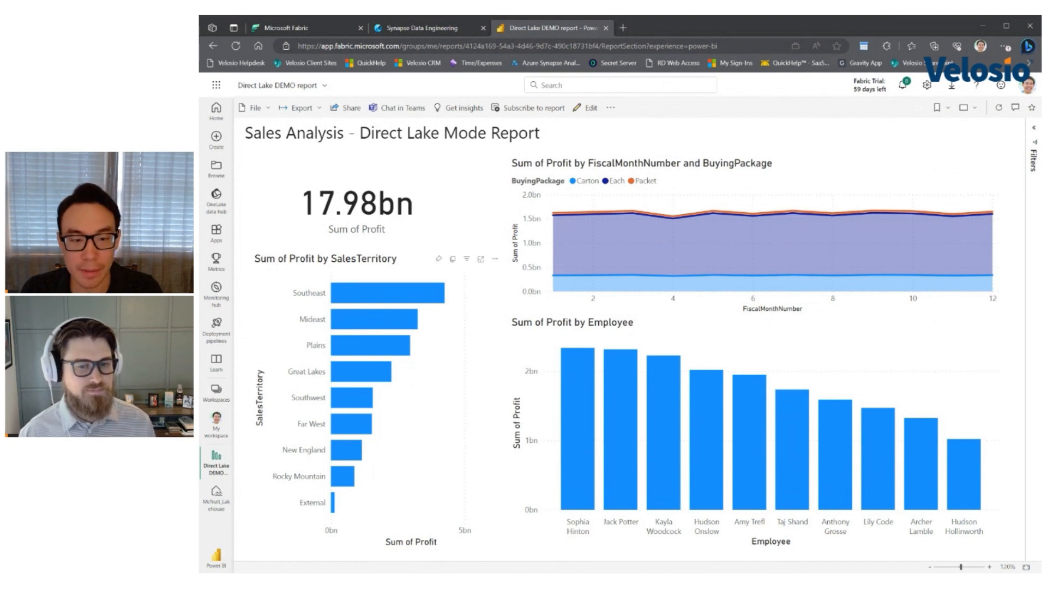
{"action": "mouse_move", "coordinate": [486, 312]}
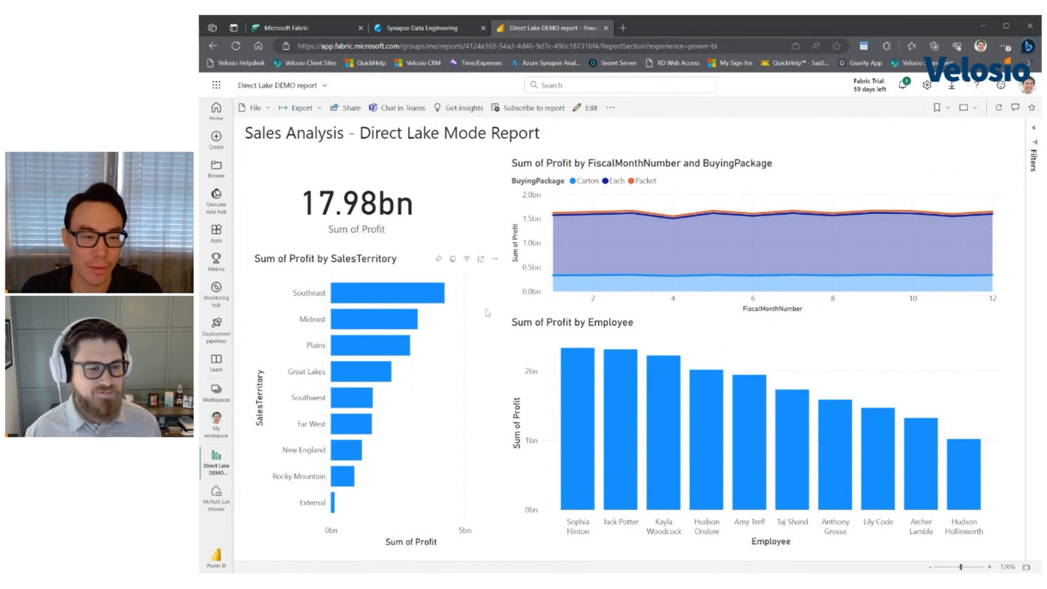